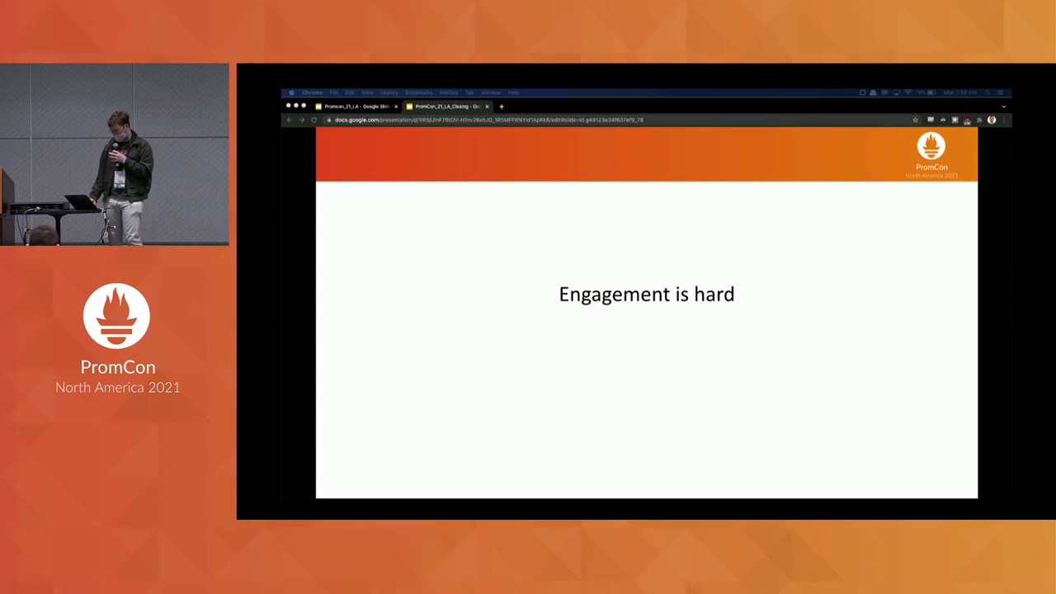
# Advance past 'Engagement is hard' and 'Less hallway track :(' to the JW Marriott Happy Hour slide
pyautogui.press('right')
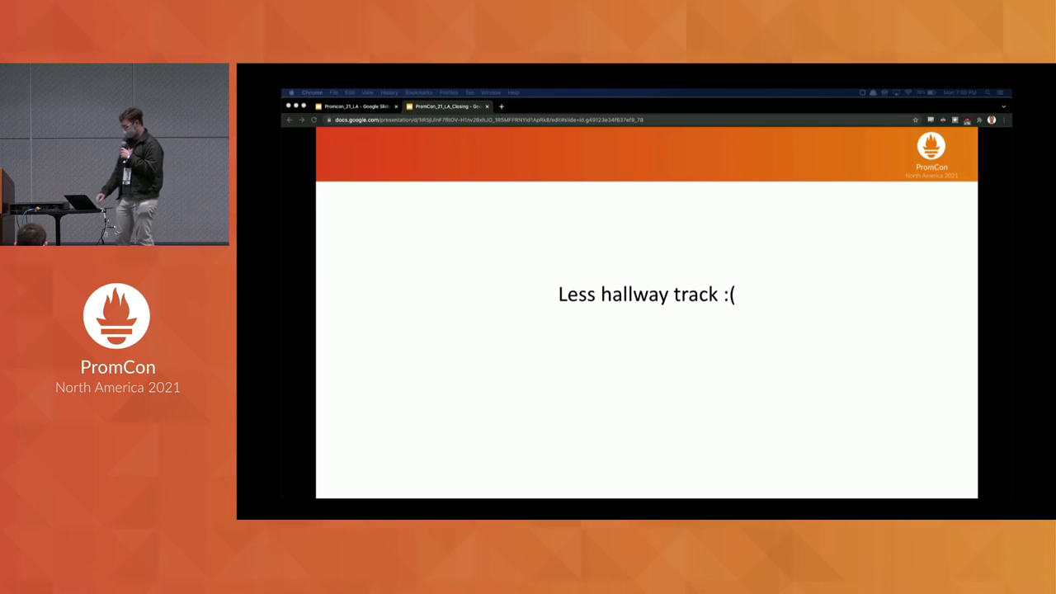
pyautogui.press('Right')
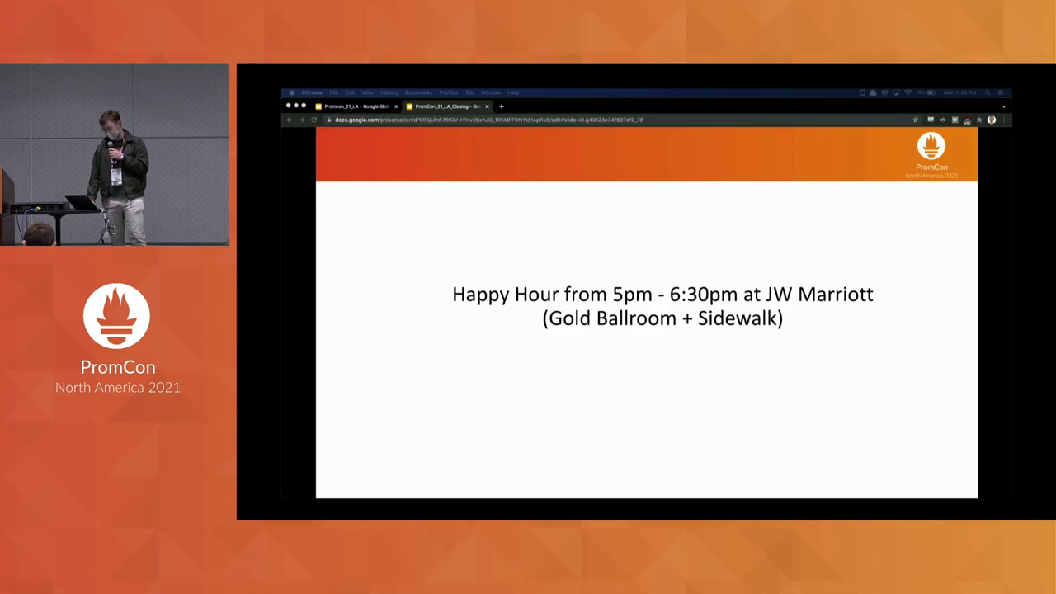